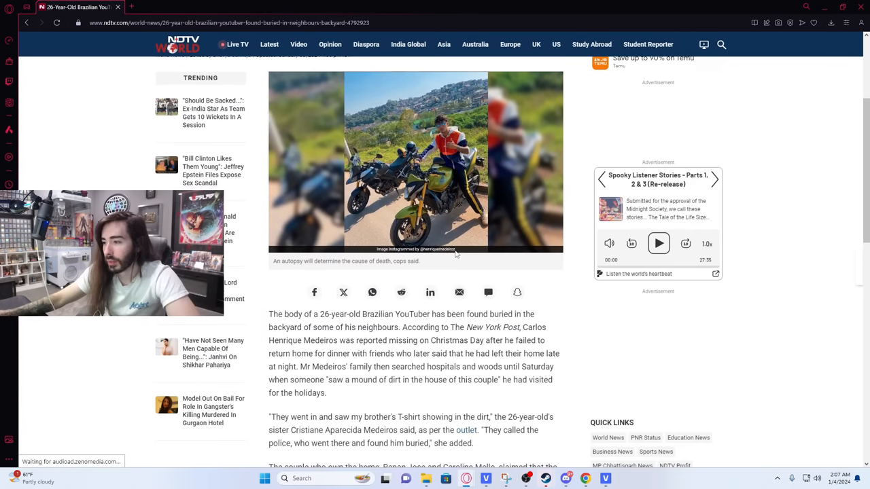
# Step: Scroll the NDTV article to the paragraphs quoting the YouTuber's sister and police below the motorcycle photo
pyautogui.scroll(-3)
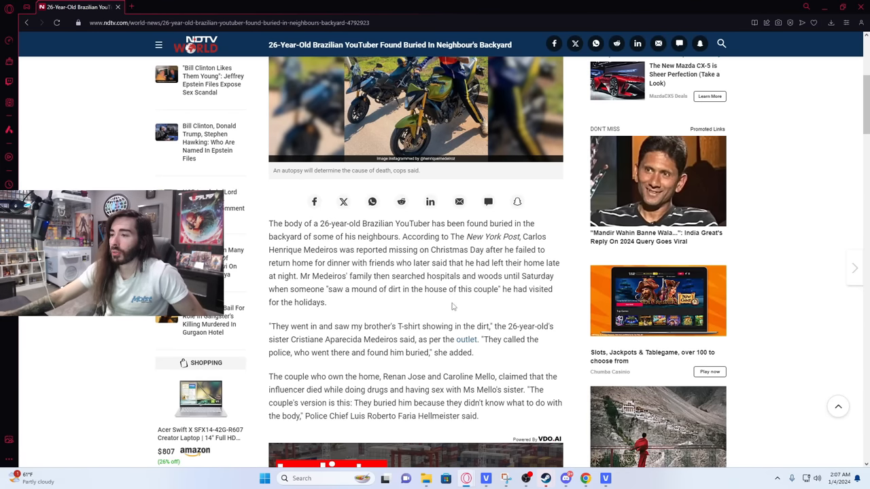
pyautogui.moveTo(470, 314)
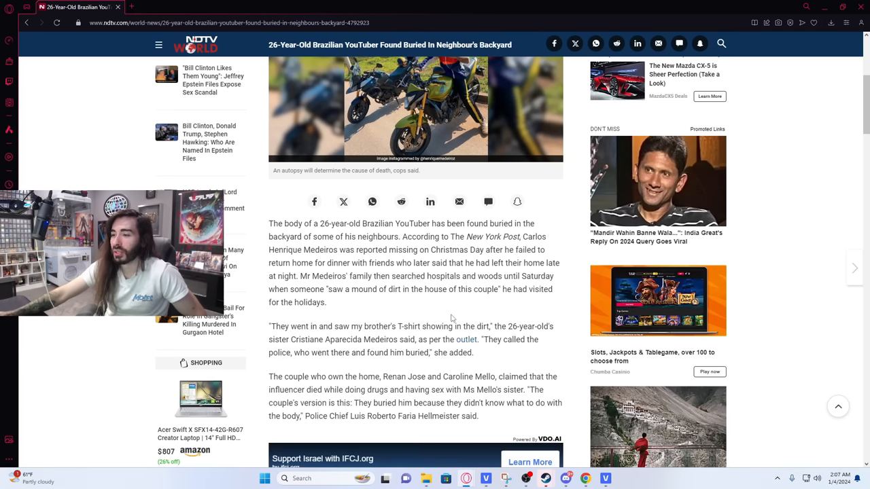
pyautogui.moveTo(428, 310)
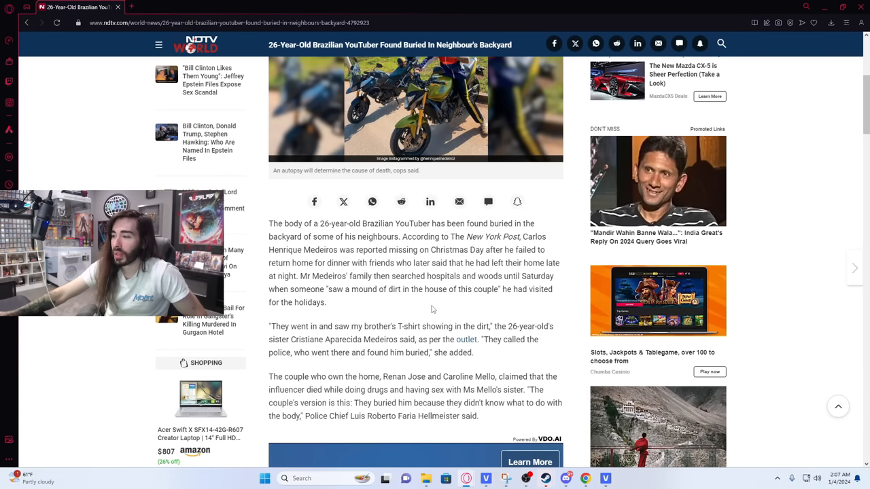
pyautogui.moveTo(404, 294)
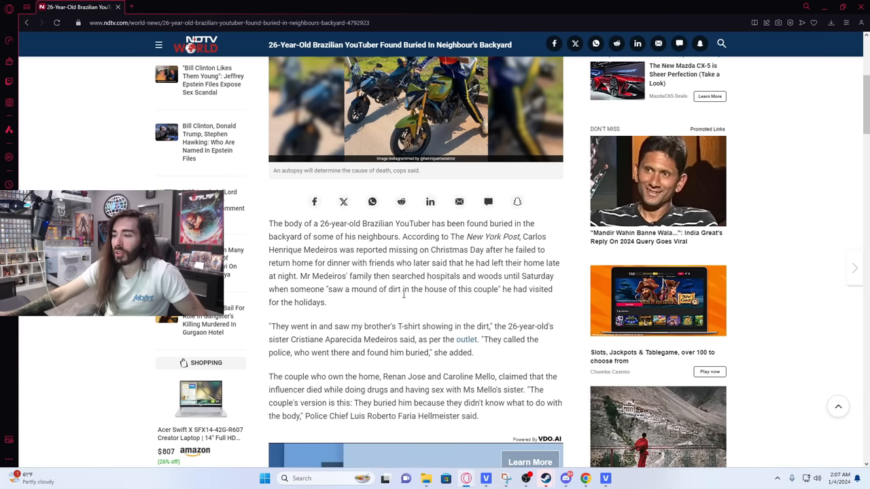
pyautogui.scroll(-3)
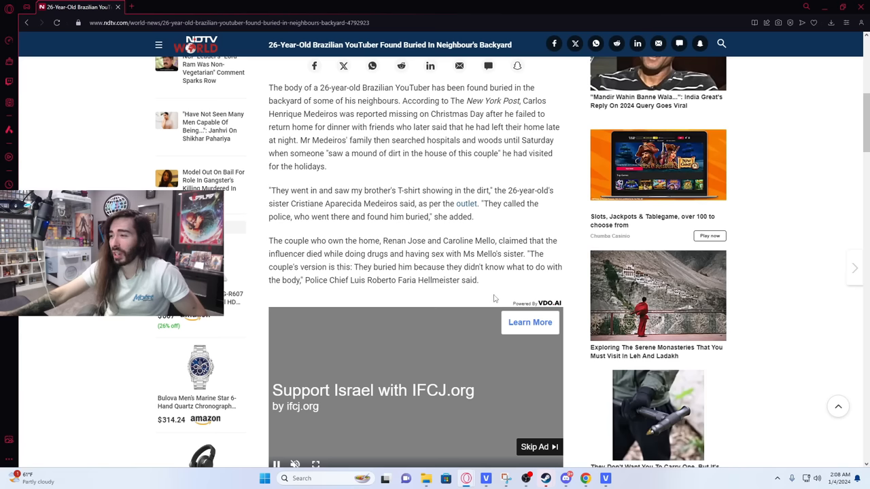
pyautogui.moveTo(451, 240)
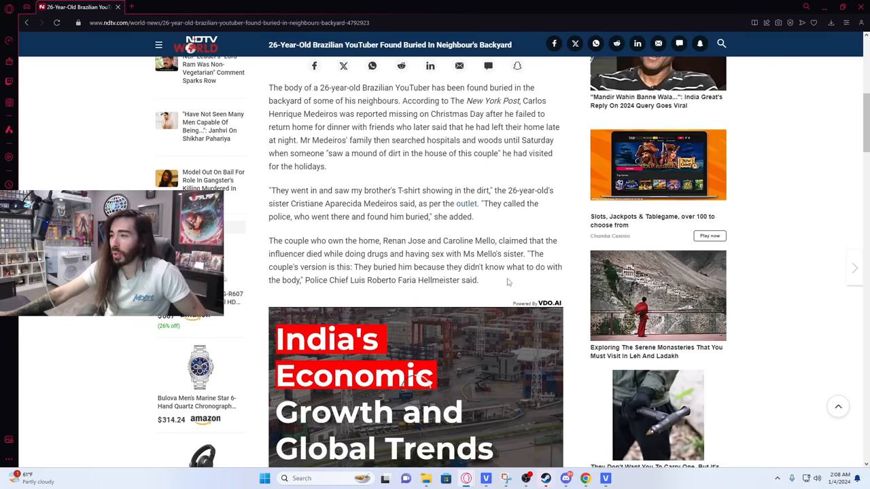
pyautogui.moveTo(269, 241); pyautogui.dragTo(479, 280)
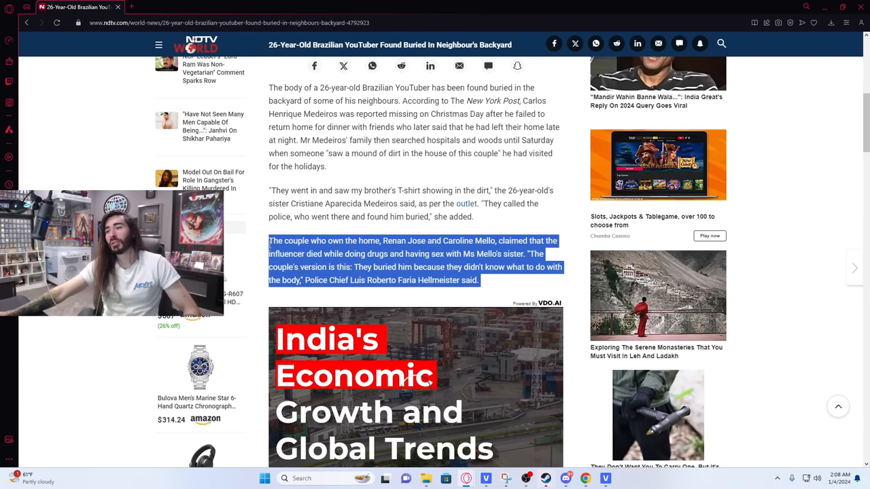
pyautogui.click(319, 234)
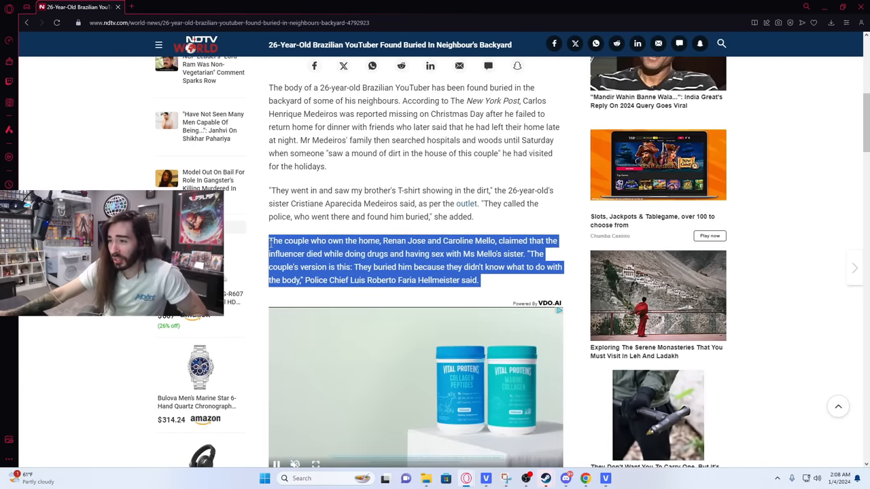
pyautogui.click(500, 286)
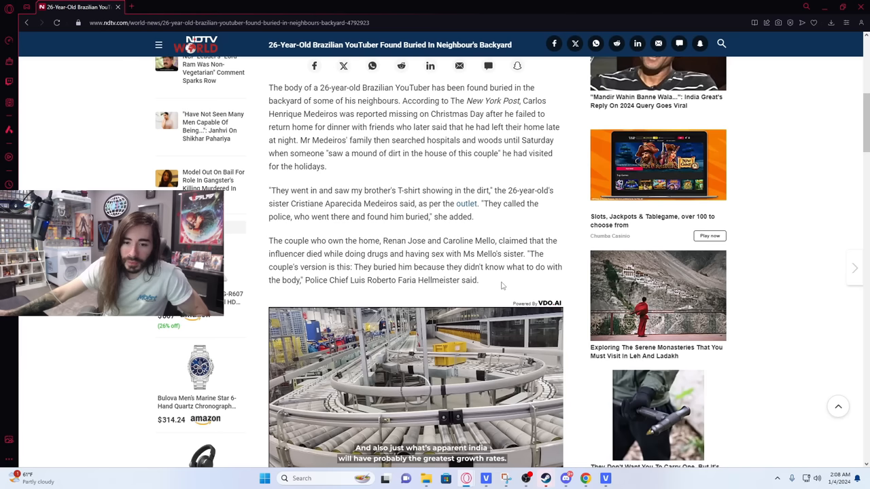
pyautogui.moveTo(483, 280)
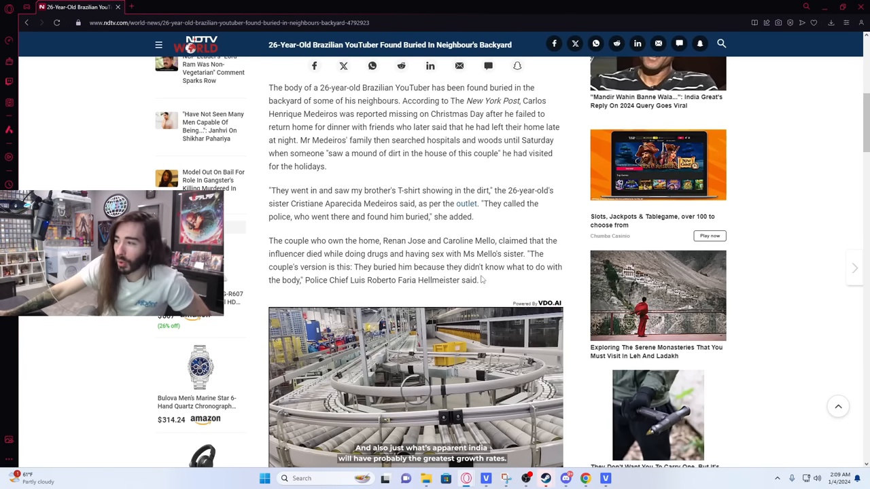
pyautogui.scroll(-3)
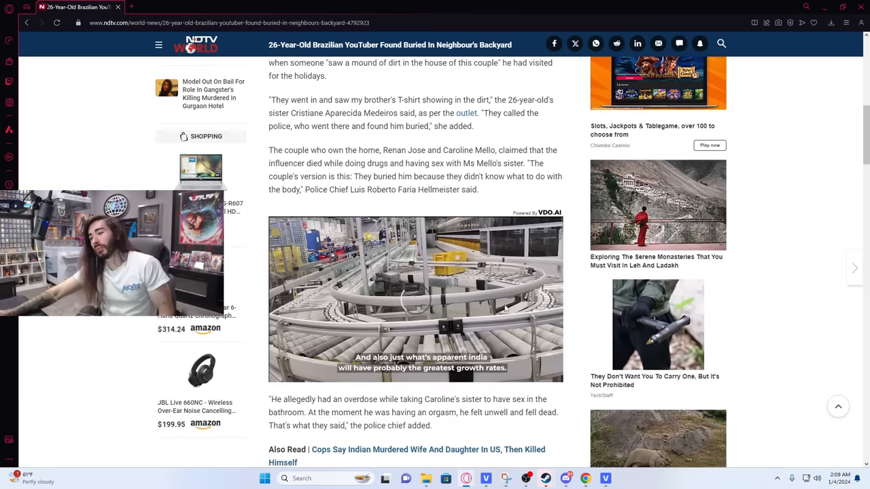
pyautogui.scroll(-3)
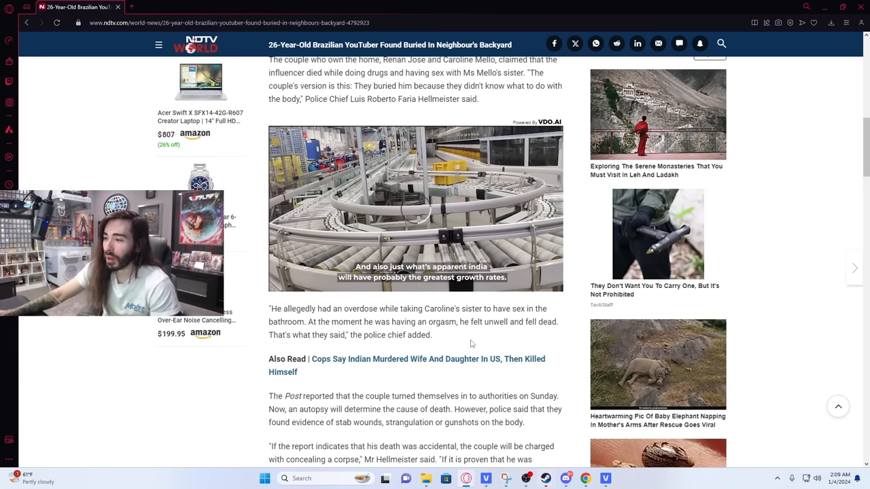
pyautogui.moveTo(269, 308); pyautogui.dragTo(451, 322)
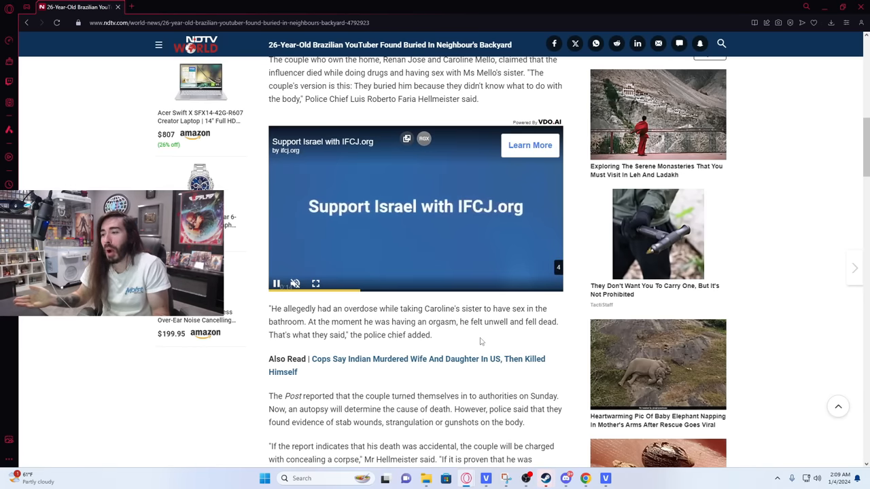
pyautogui.scroll(3)
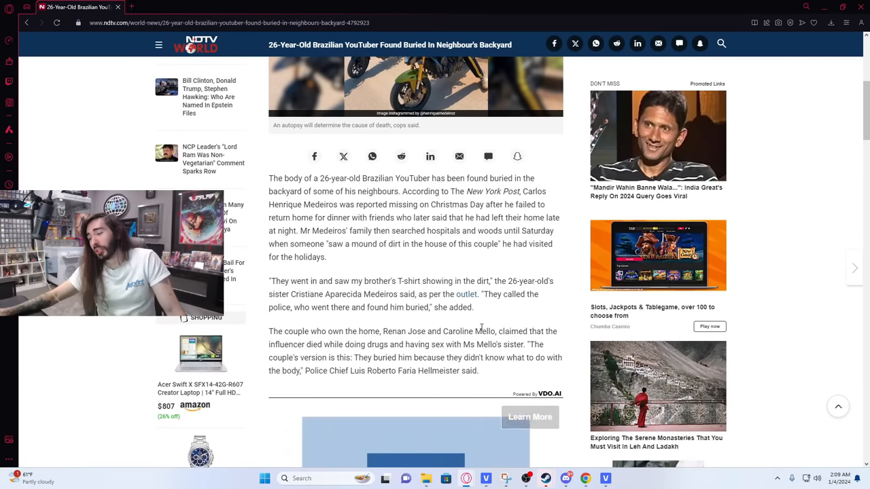
pyautogui.scroll(-3)
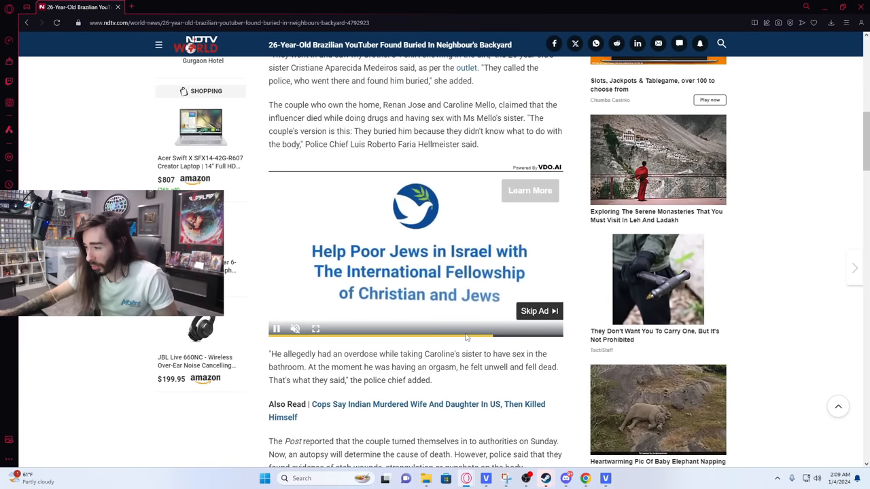
pyautogui.moveTo(582, 280)
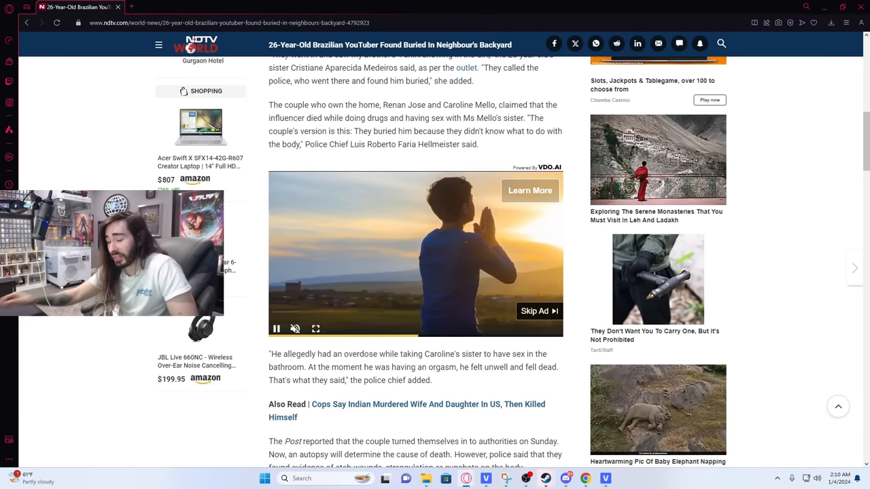
pyautogui.scroll(-3)
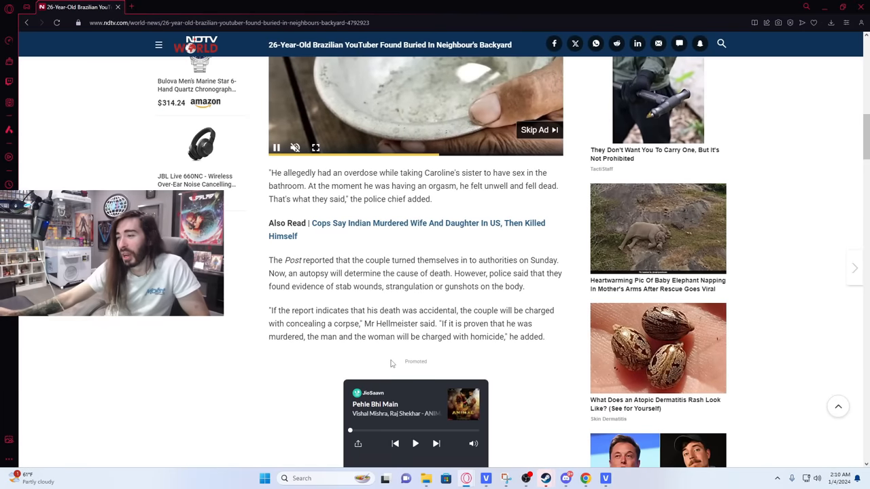
pyautogui.scroll(-3)
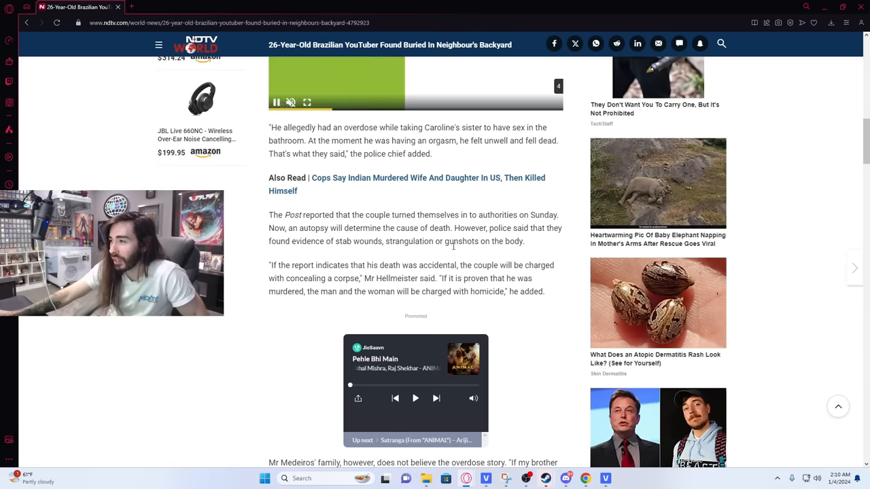
pyautogui.moveTo(460, 229); pyautogui.dragTo(523, 242)
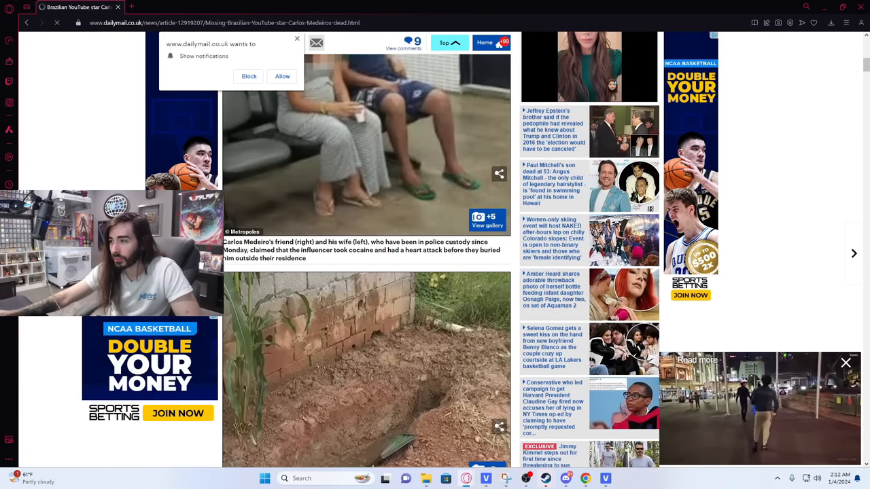
# Step: Scroll to the paragraph about the couple initially lying and right-click that sentence for options
pyautogui.scroll(-3)
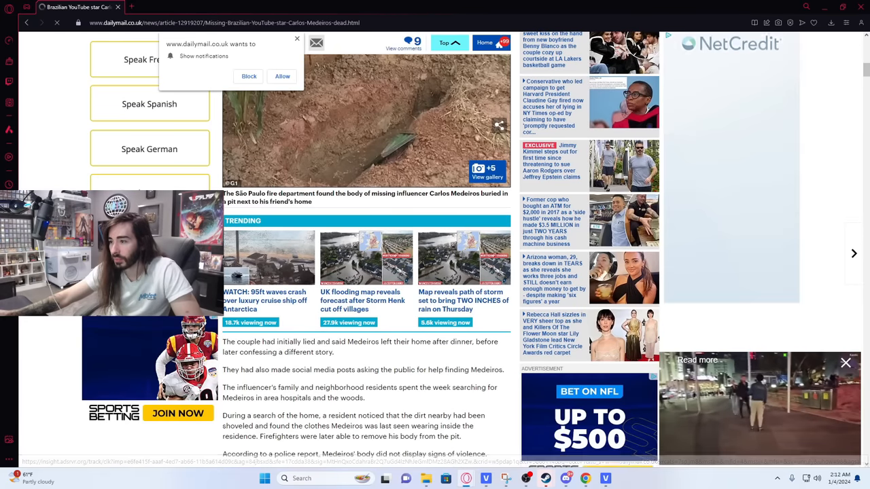
pyautogui.scroll(-3)
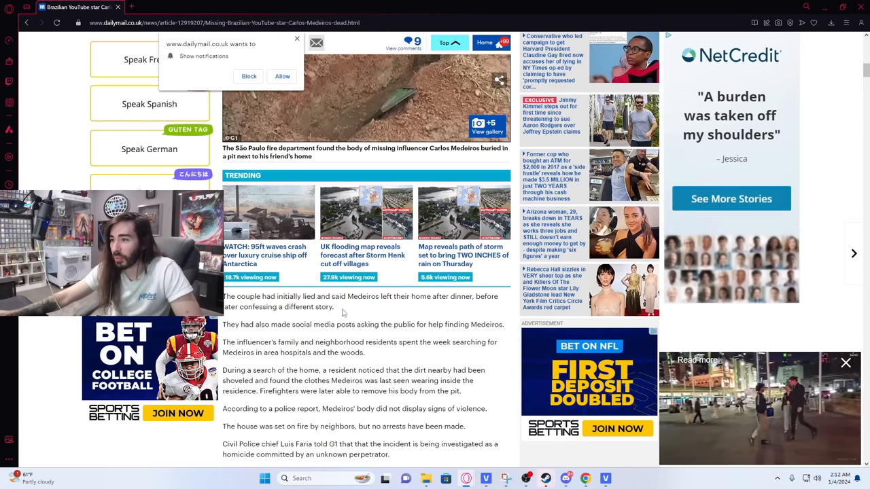
pyautogui.moveTo(408, 303)
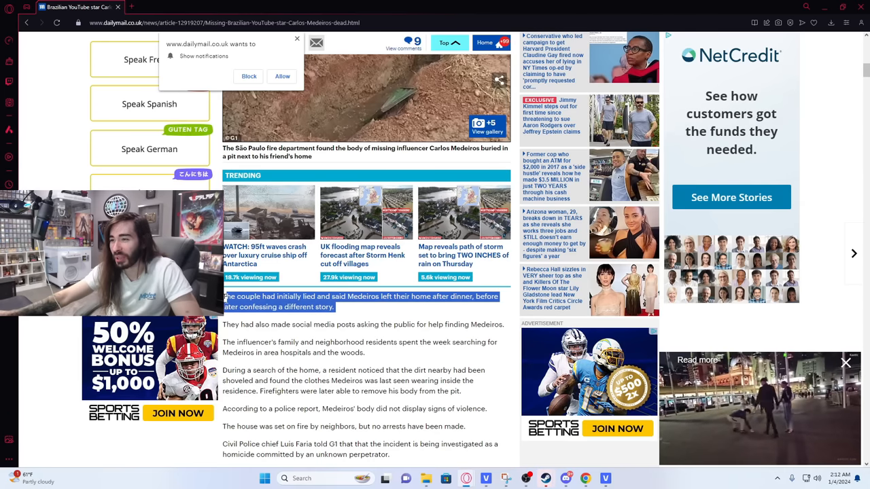
pyautogui.rightClick(360, 302)
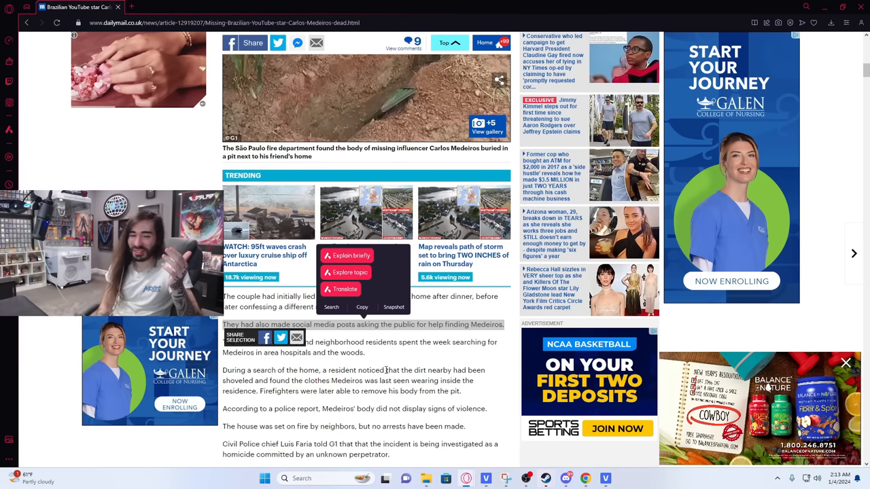
# Step: Scroll into the police-report paragraphs and select text within them
pyautogui.scroll(-3)
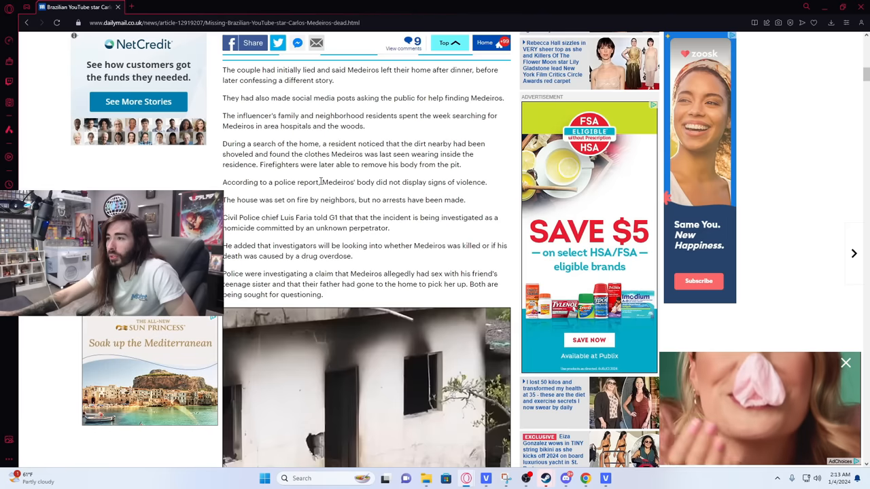
pyautogui.moveTo(359, 182); pyautogui.dragTo(487, 182)
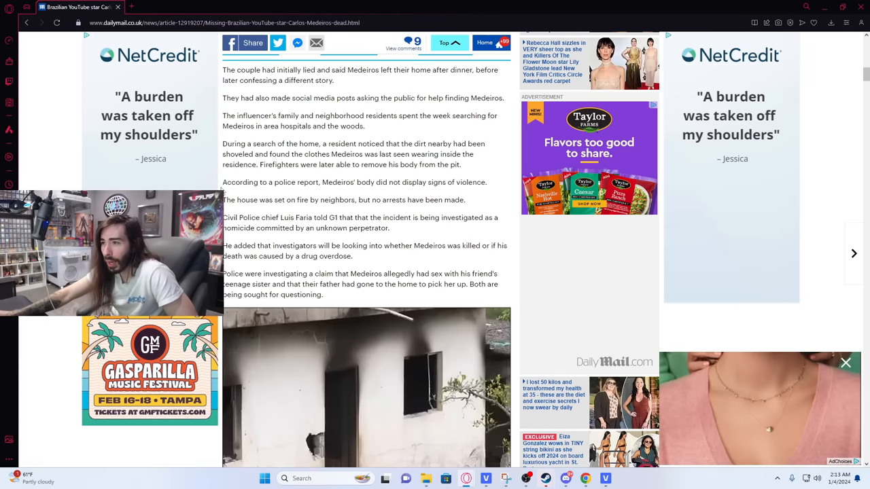
pyautogui.doubleClick(288, 200)
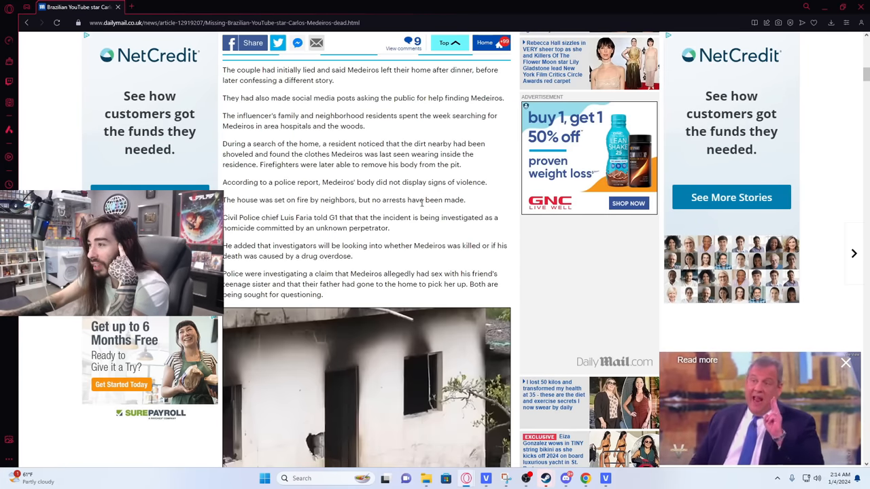
# Step: Scroll to the homicide investigation paragraphs and the photo of the burned house
pyautogui.scroll(-3)
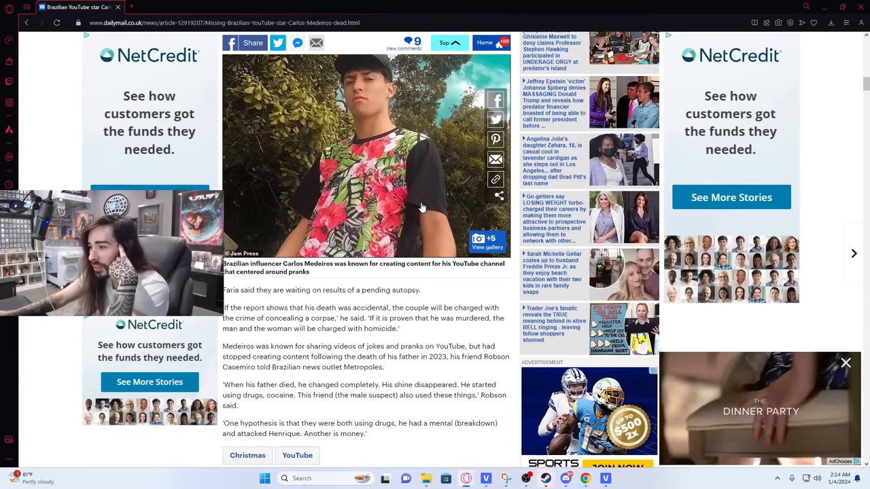
pyautogui.moveTo(438, 293)
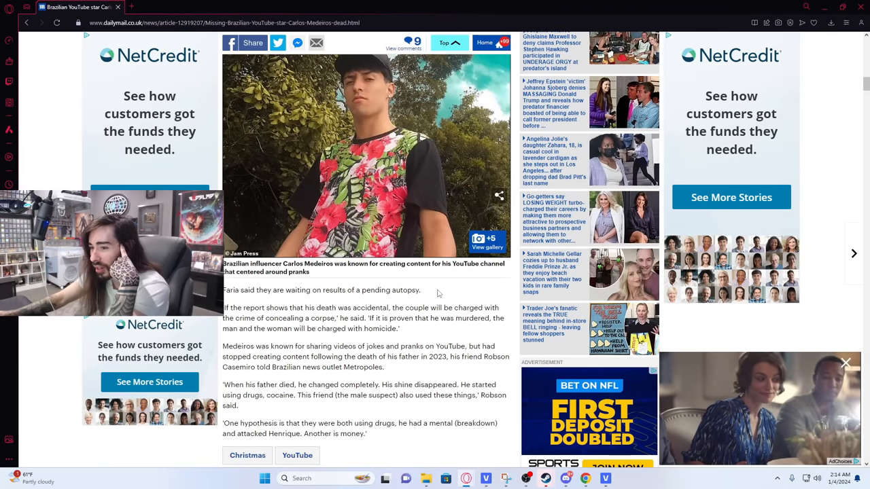
pyautogui.scroll(-3)
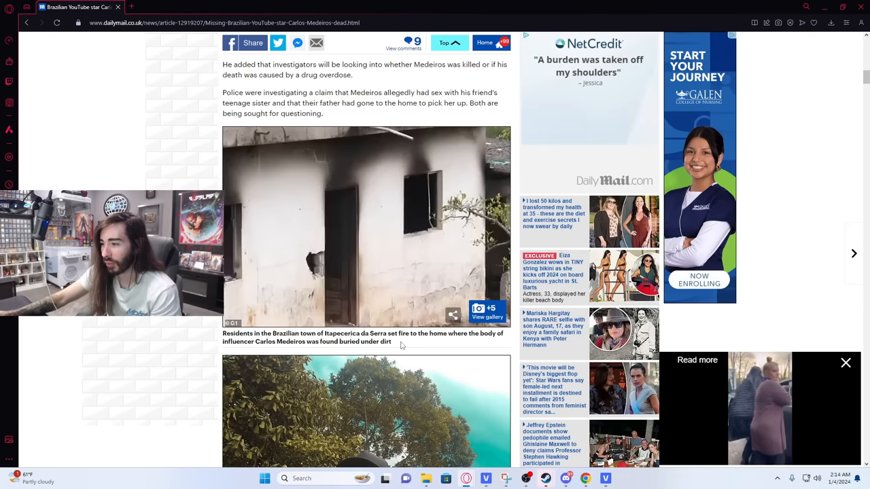
pyautogui.scroll(3)
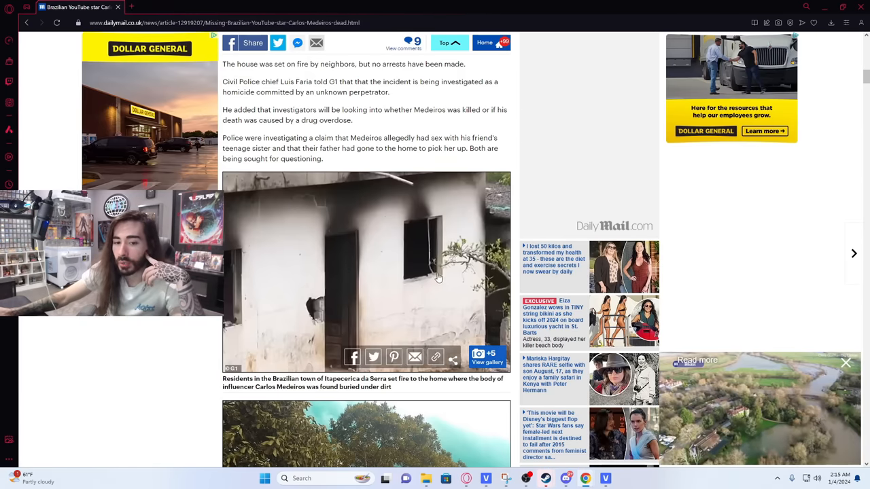
# Step: Scroll to the share bar at the article's end, then back up to the pit and detained couple photos
pyautogui.scroll(-3)
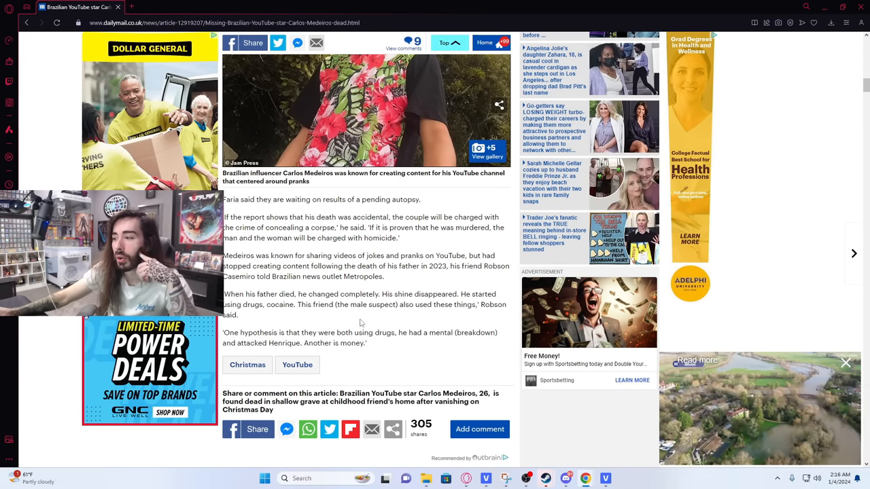
pyautogui.moveTo(361, 316)
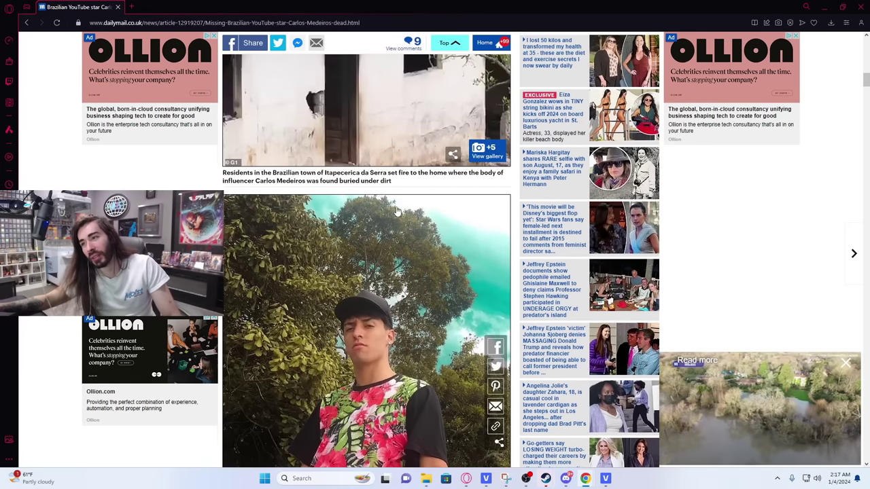
pyautogui.scroll(-3)
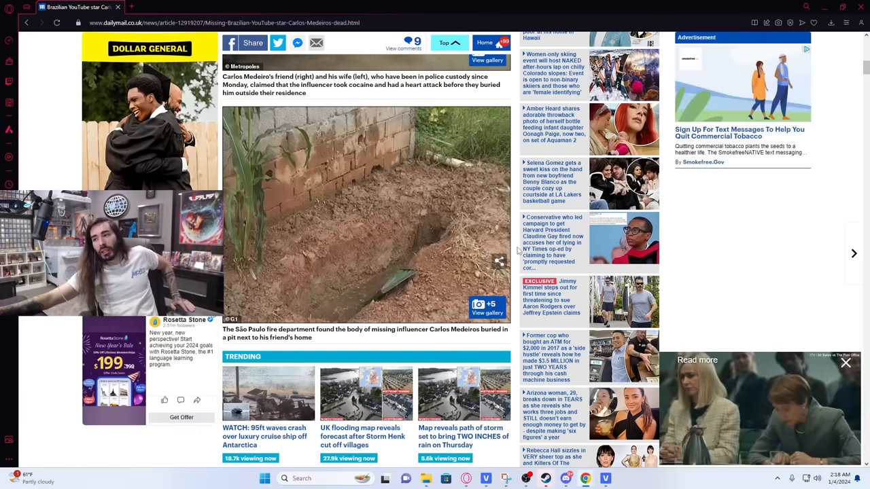
pyautogui.scroll(-3)
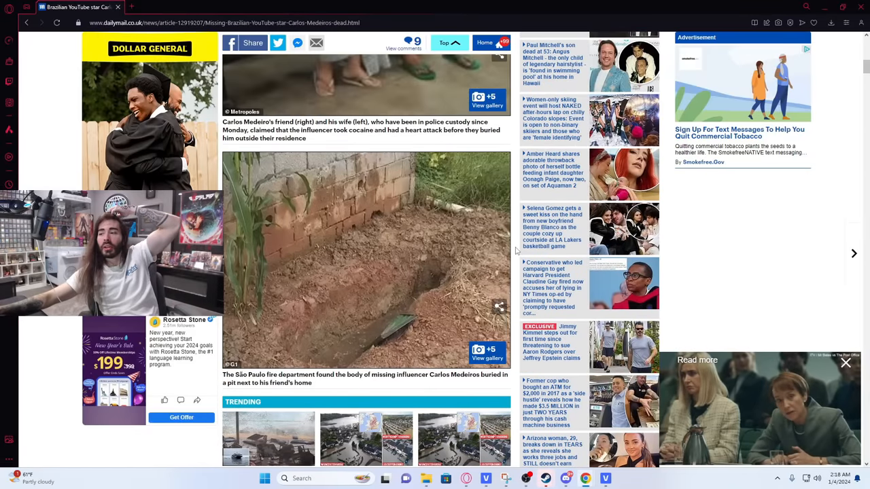
pyautogui.scroll(3)
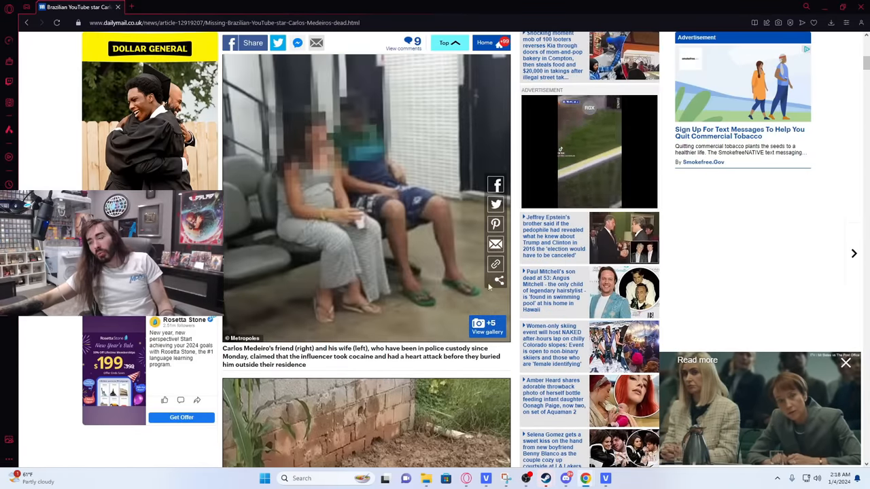